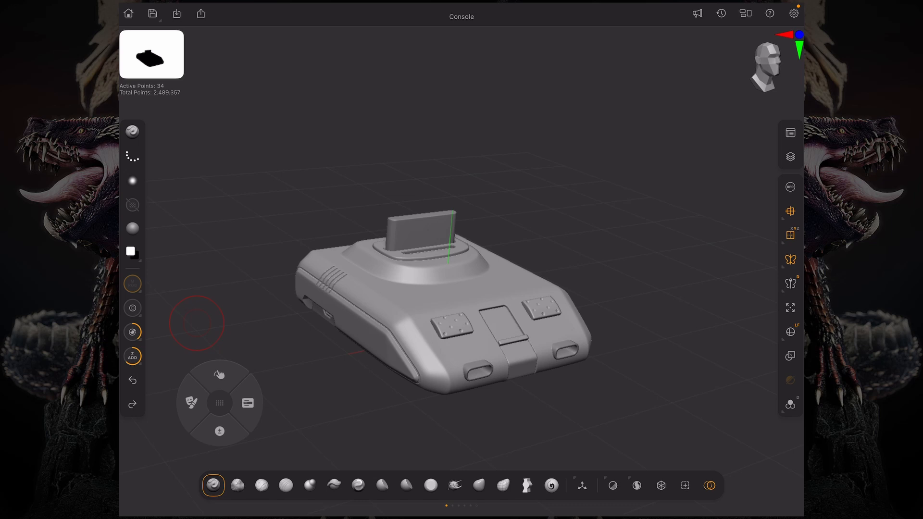
Bring up the palette list, peek into Scale Master and return to browse the palettes
{"action": "left_click", "coordinate": [710, 484]}
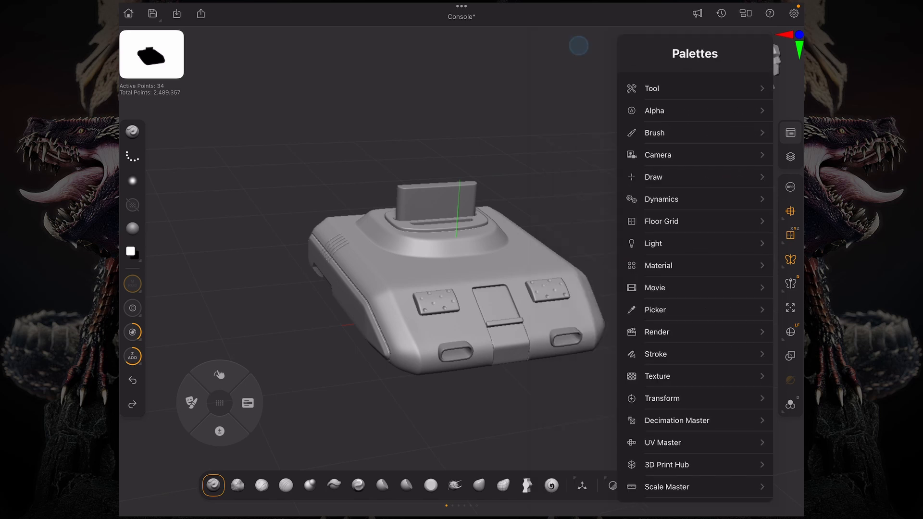
{"action": "left_click", "coordinate": [666, 487]}
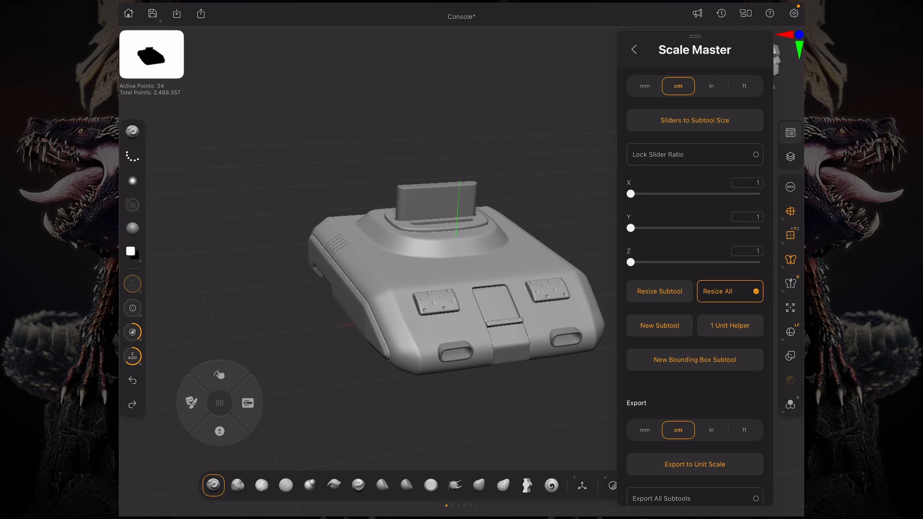
{"action": "left_click", "coordinate": [632, 50]}
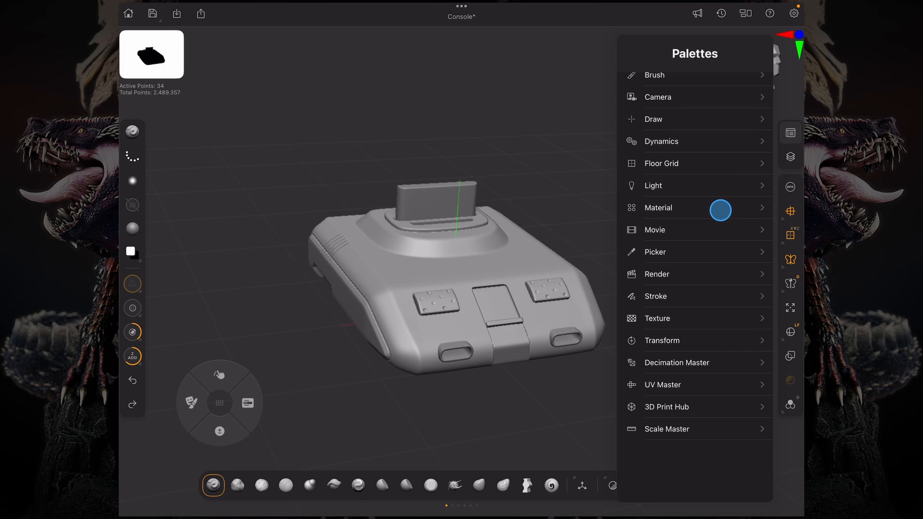
{"action": "scroll", "scroll_direction": "down", "scroll_amount": 3}
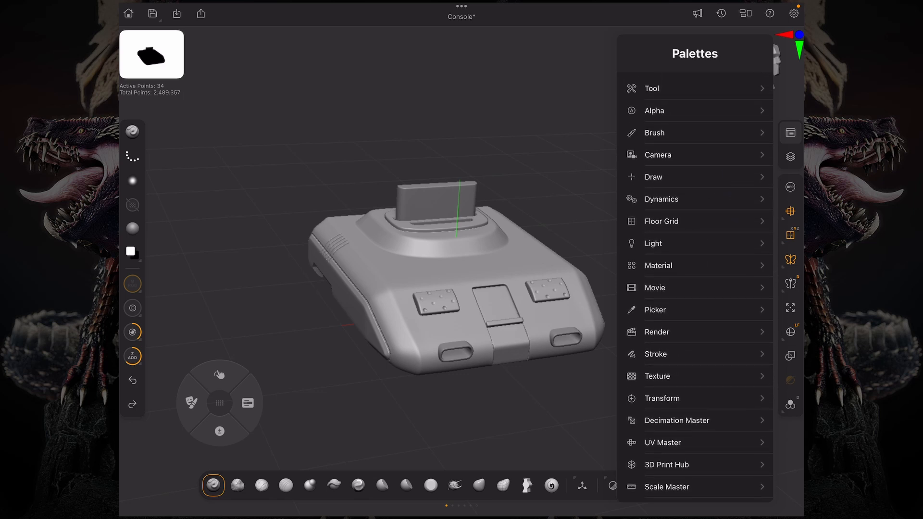
Run Scale Master's Set Scene Scale to get the real-world unit choices for the console
{"action": "left_click", "coordinate": [666, 486]}
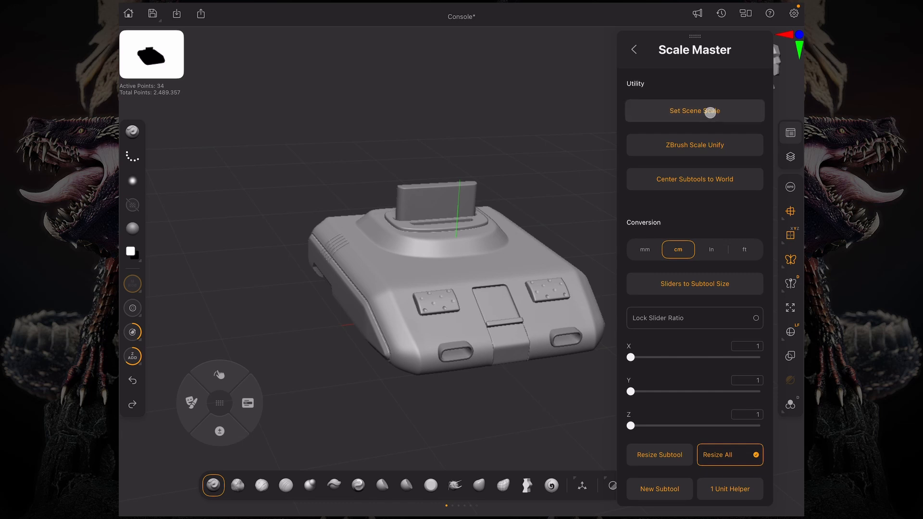
{"action": "left_click", "coordinate": [694, 111]}
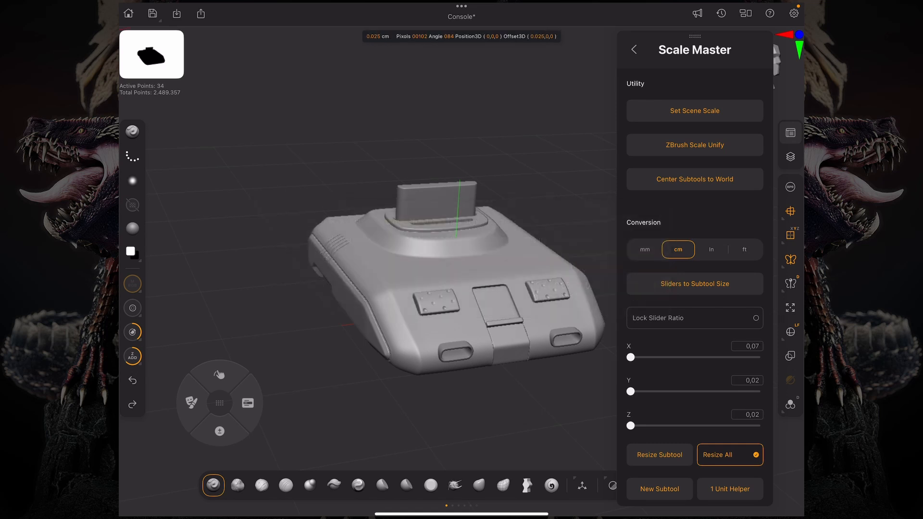
{"action": "left_click", "coordinate": [633, 49]}
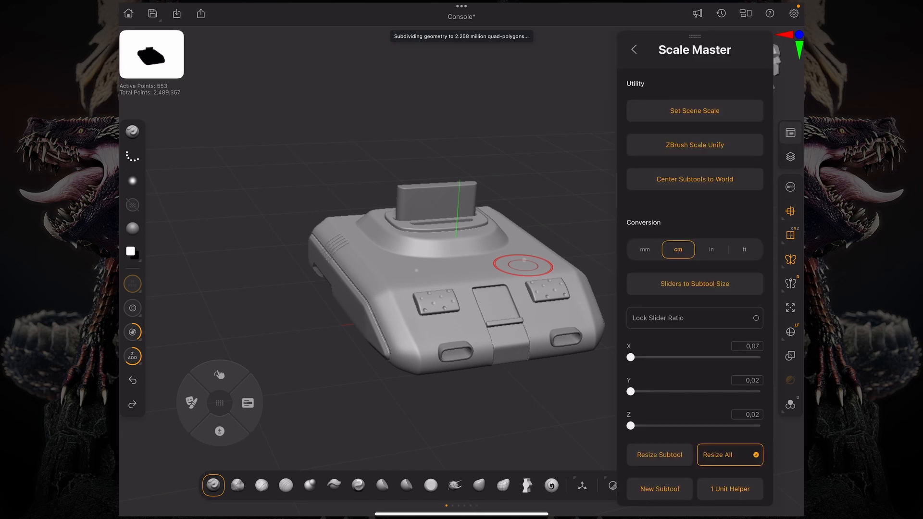
{"action": "left_click", "coordinate": [694, 111]}
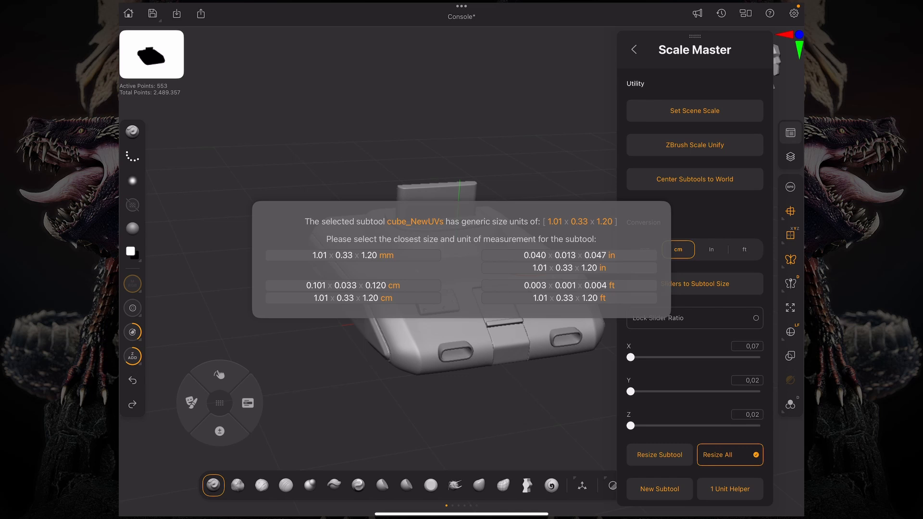
Choose the 1.01 × 0.33 × 1.20 cm option so the console is measured in centimetres
{"action": "left_click", "coordinate": [351, 298]}
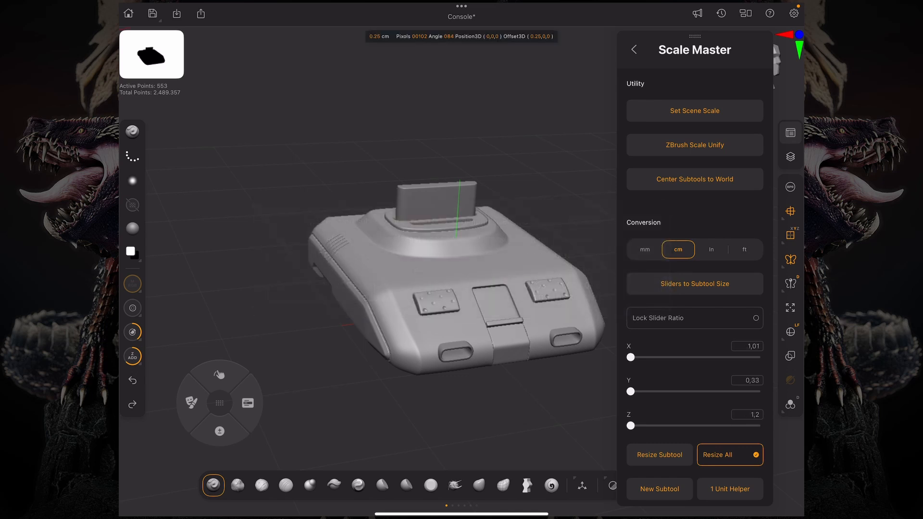
{"action": "left_click", "coordinate": [634, 49]}
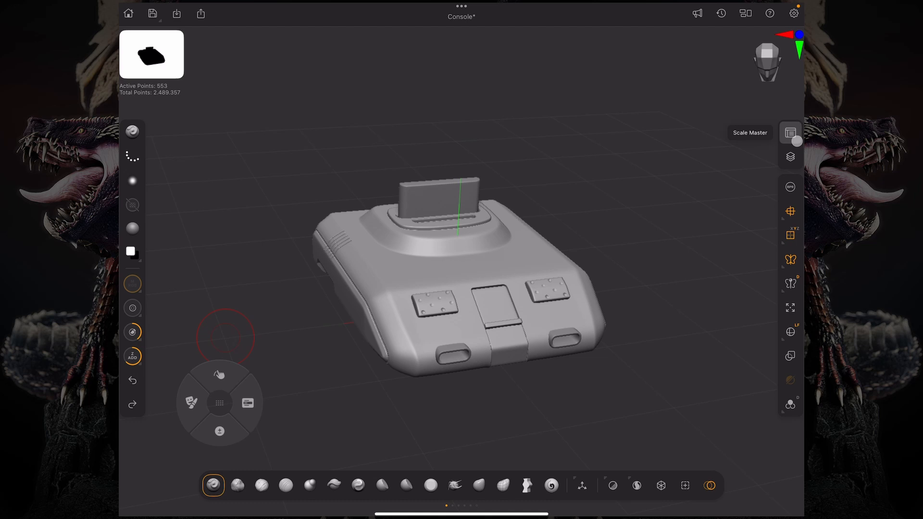
{"action": "left_click", "coordinate": [790, 133]}
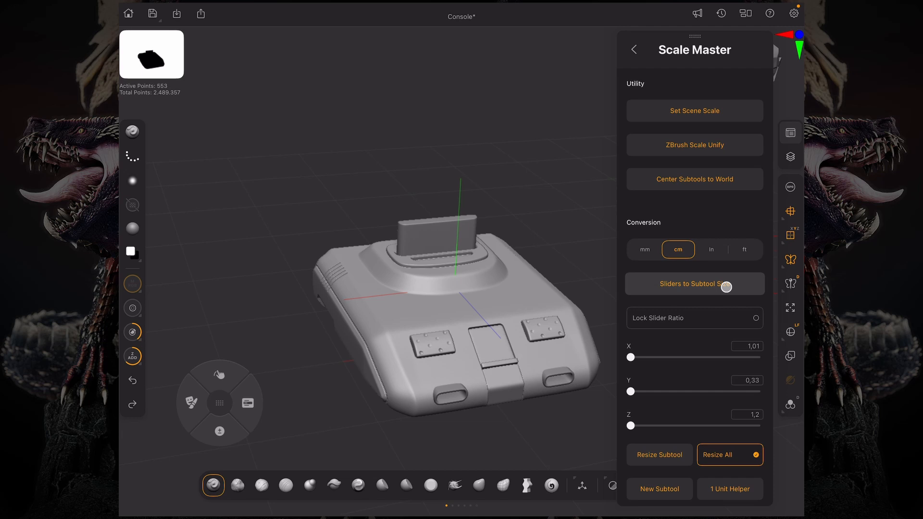
With slider ratio locked, set depth to 30 cm and resize all subtools to 25.37 × 8.33 × 30 cm
{"action": "left_click", "coordinate": [694, 284]}
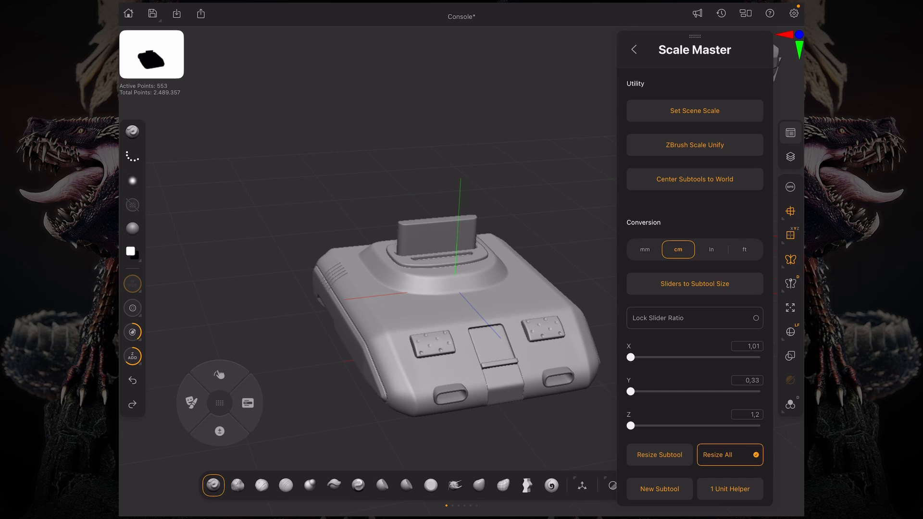
{"action": "left_click", "coordinate": [694, 317]}
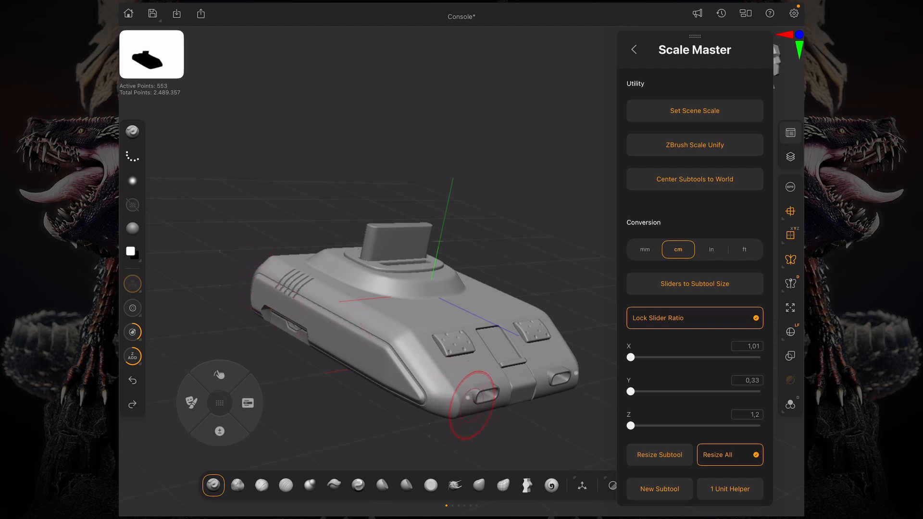
{"action": "left_click", "coordinate": [747, 414]}
{"action": "type", "text": "30"}
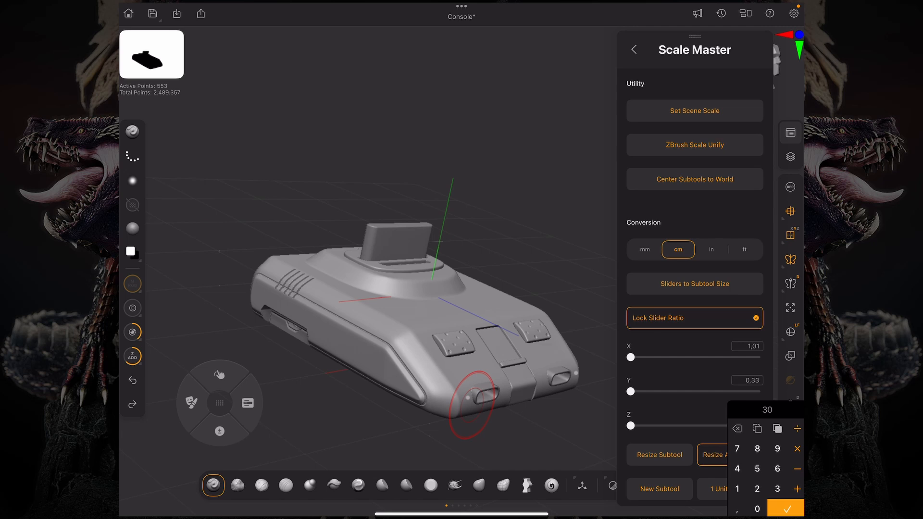
{"action": "left_click", "coordinate": [786, 507]}
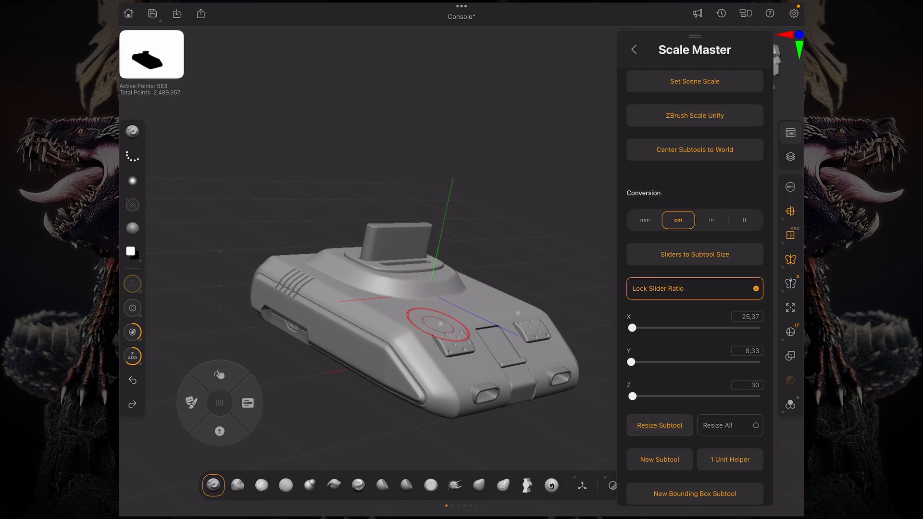
{"action": "left_click", "coordinate": [730, 425]}
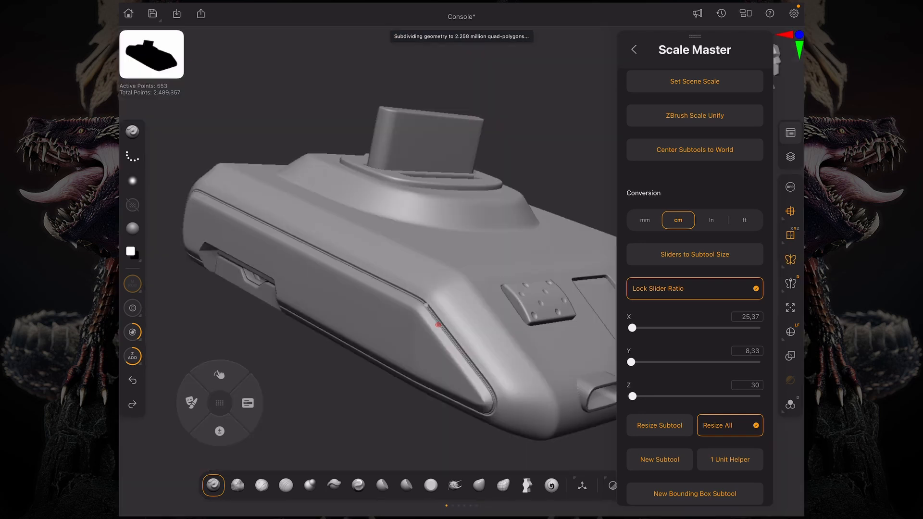
{"action": "left_click", "coordinate": [634, 50]}
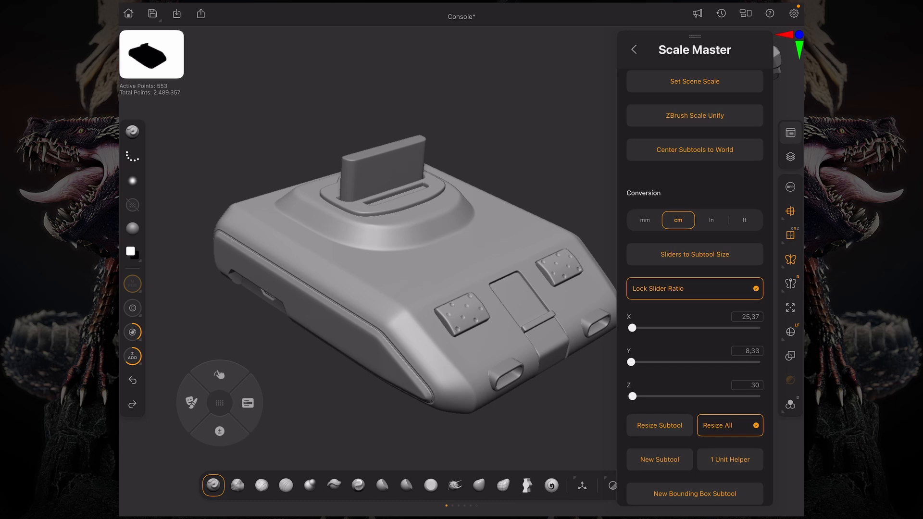
Select the cube_NewUVs1_6 subtool and add a 1 Unit Helper object from Scale Master
{"action": "scroll", "scroll_direction": "down", "scroll_amount": 3}
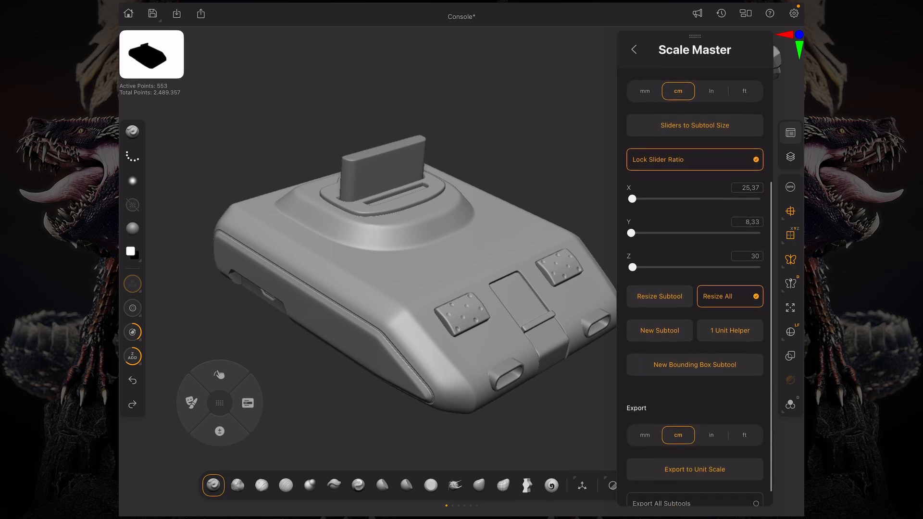
{"action": "left_click", "coordinate": [791, 157]}
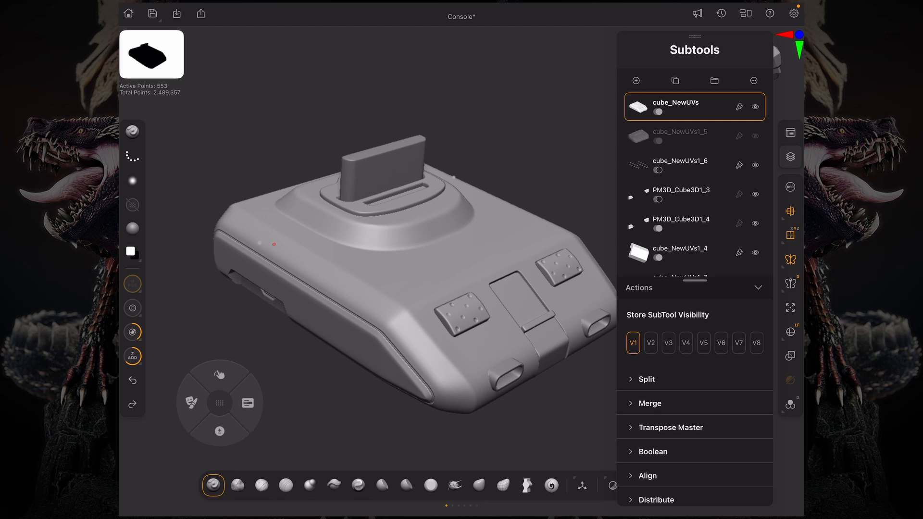
{"action": "left_click", "coordinate": [681, 161]}
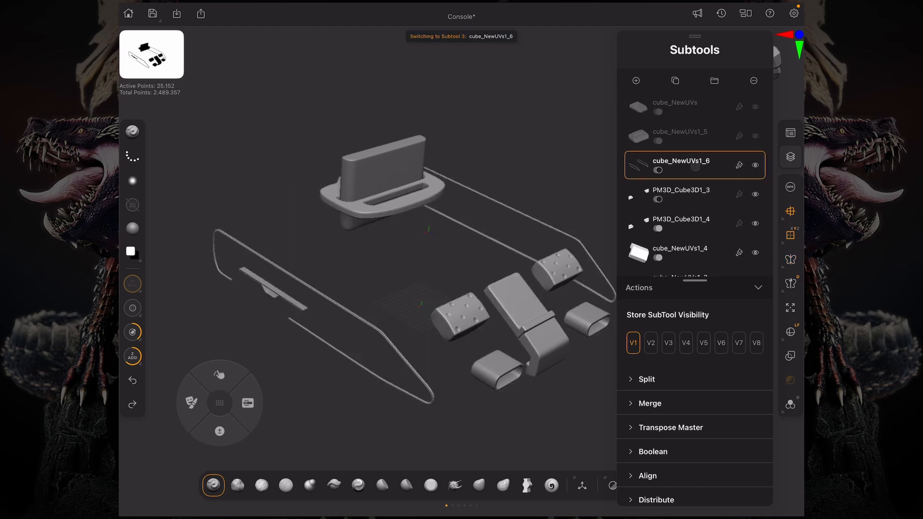
{"action": "left_click", "coordinate": [791, 133]}
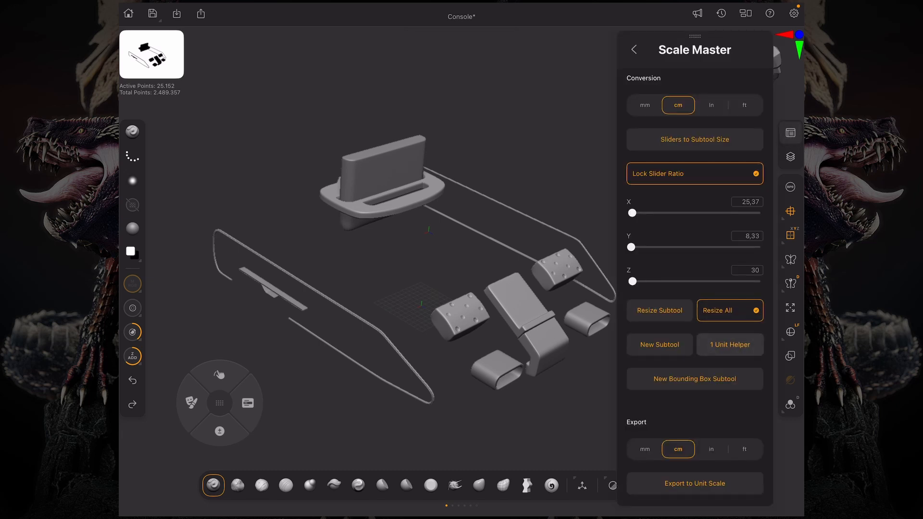
{"action": "left_click", "coordinate": [644, 105]}
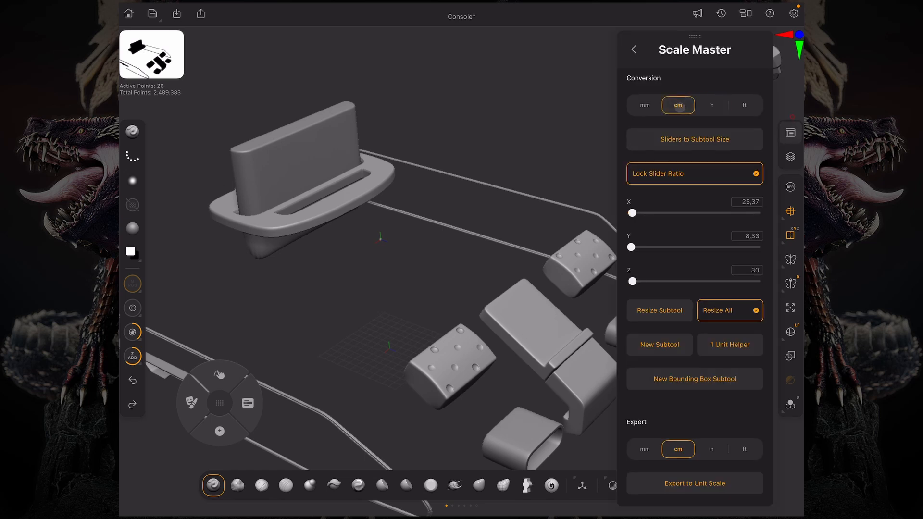
{"action": "left_click", "coordinate": [712, 105]}
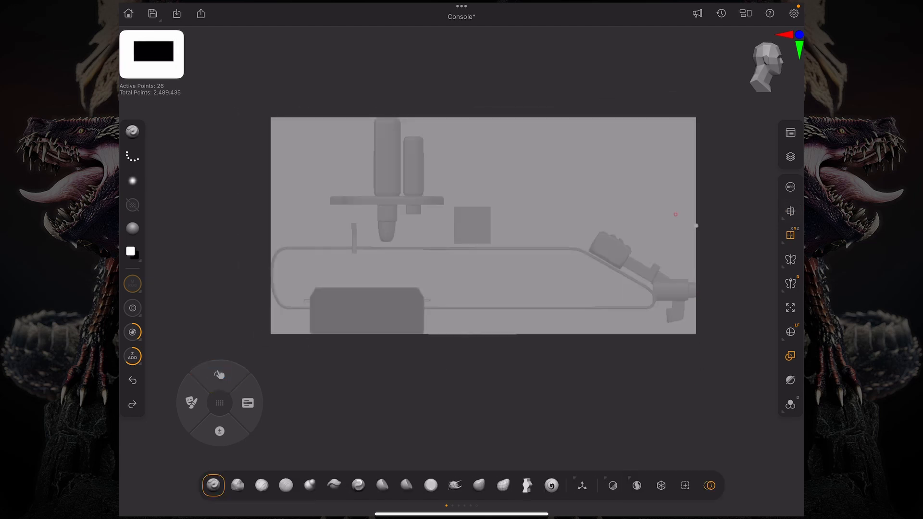
Add a New Bounding Box subtool enclosing the whole console
{"action": "left_click", "coordinate": [220, 374]}
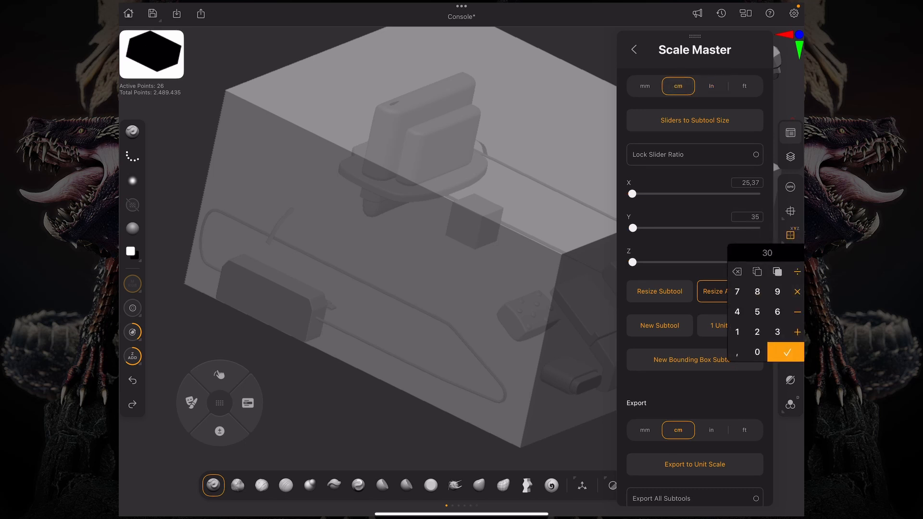
Create a 25 × 35 × 35 cm box as a New Subtool and set export units to inches
{"action": "left_click", "coordinate": [785, 352]}
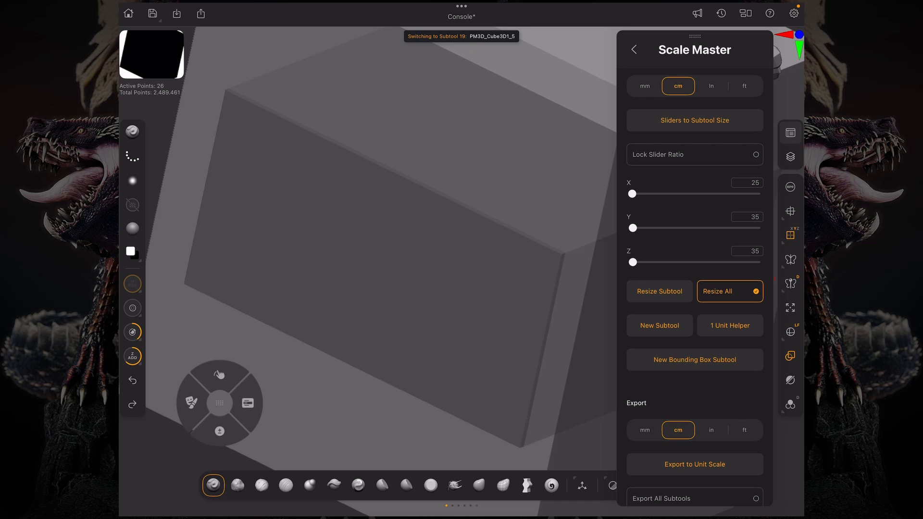
{"action": "left_click", "coordinate": [635, 50]}
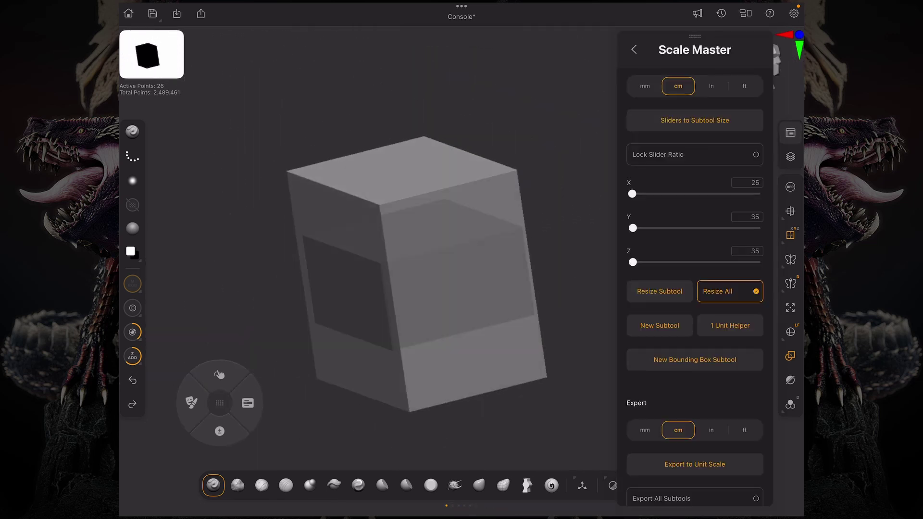
{"action": "scroll", "scroll_direction": "down", "scroll_amount": 3}
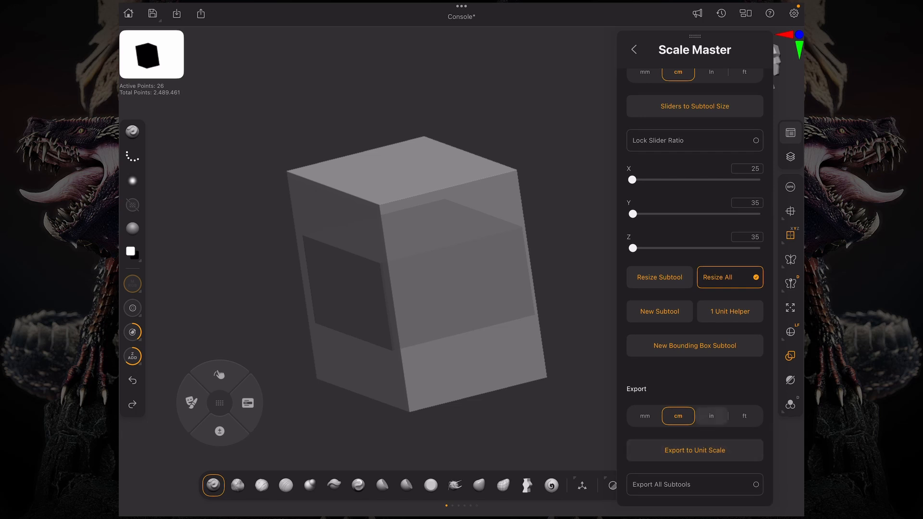
{"action": "left_click", "coordinate": [712, 416]}
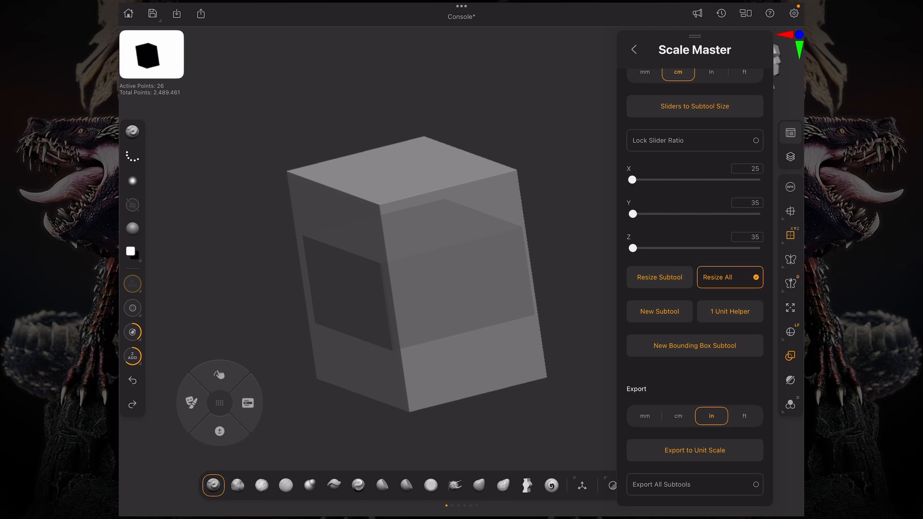